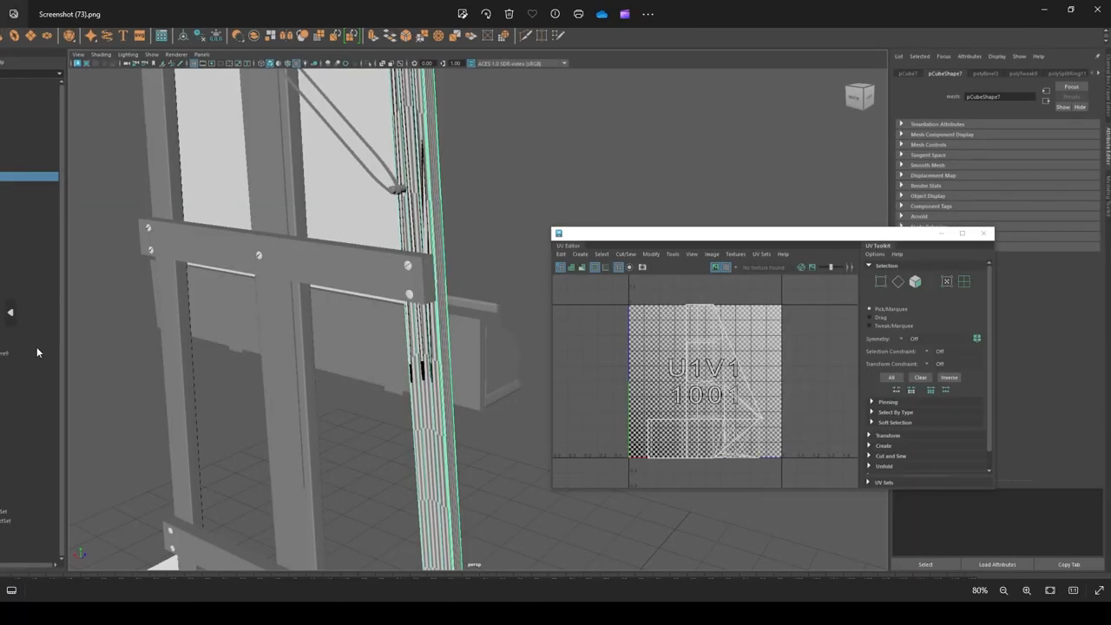
mouse_move(11, 312)
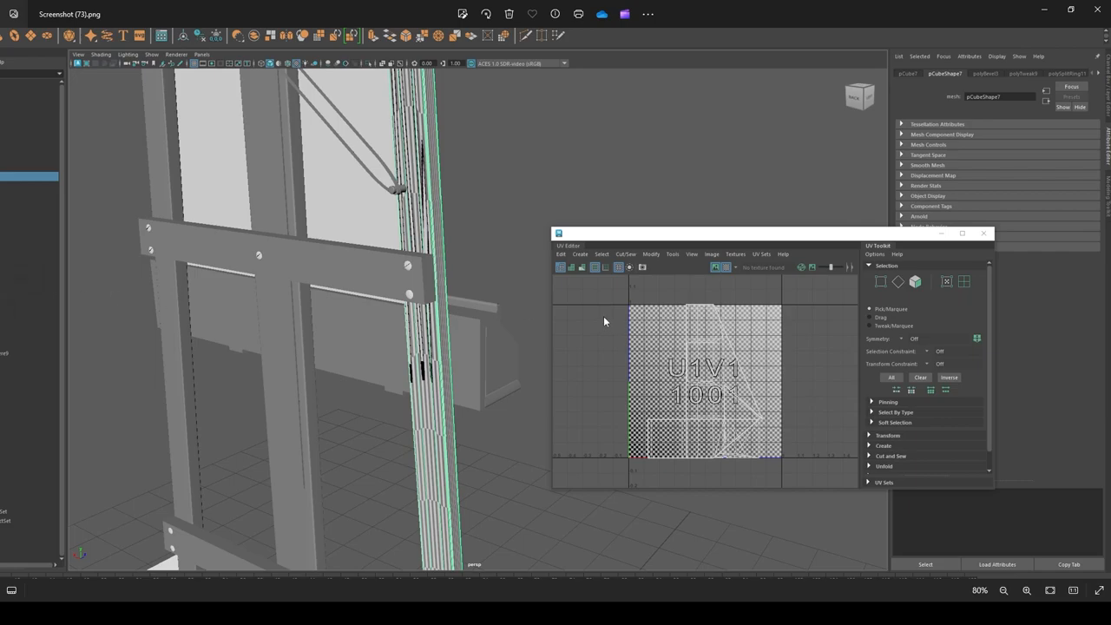
mouse_move(410, 229)
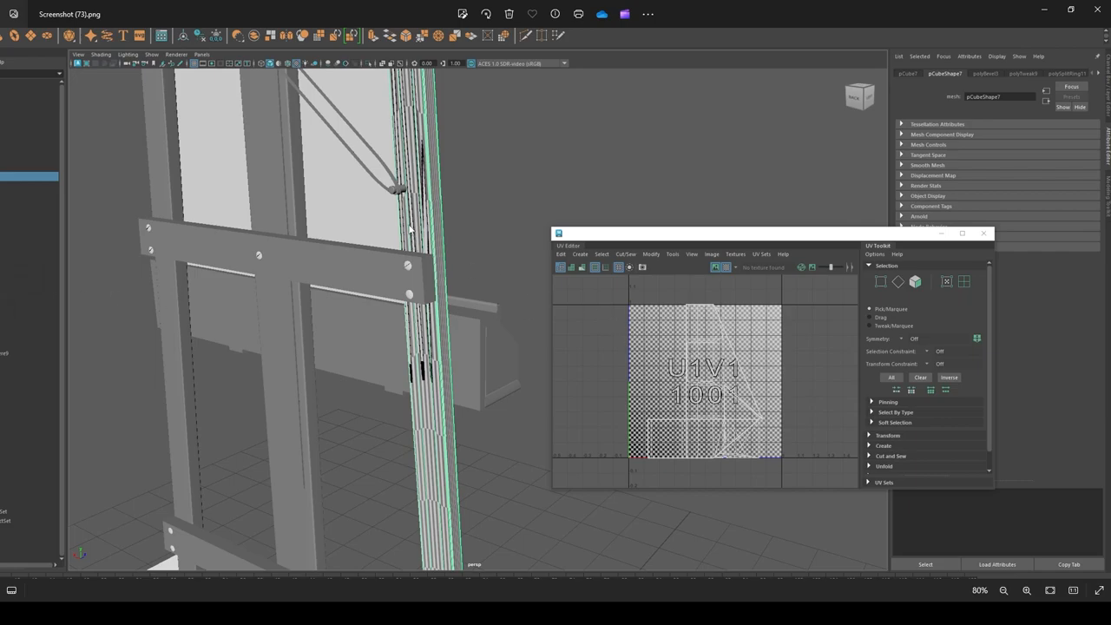
mouse_move(552, 356)
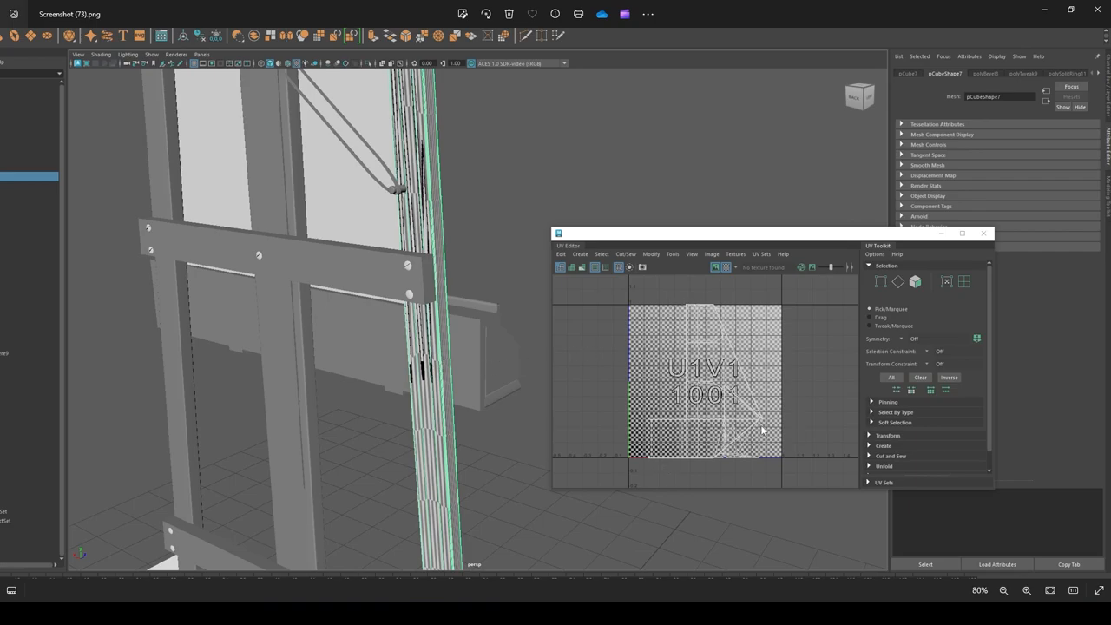
mouse_move(13, 358)
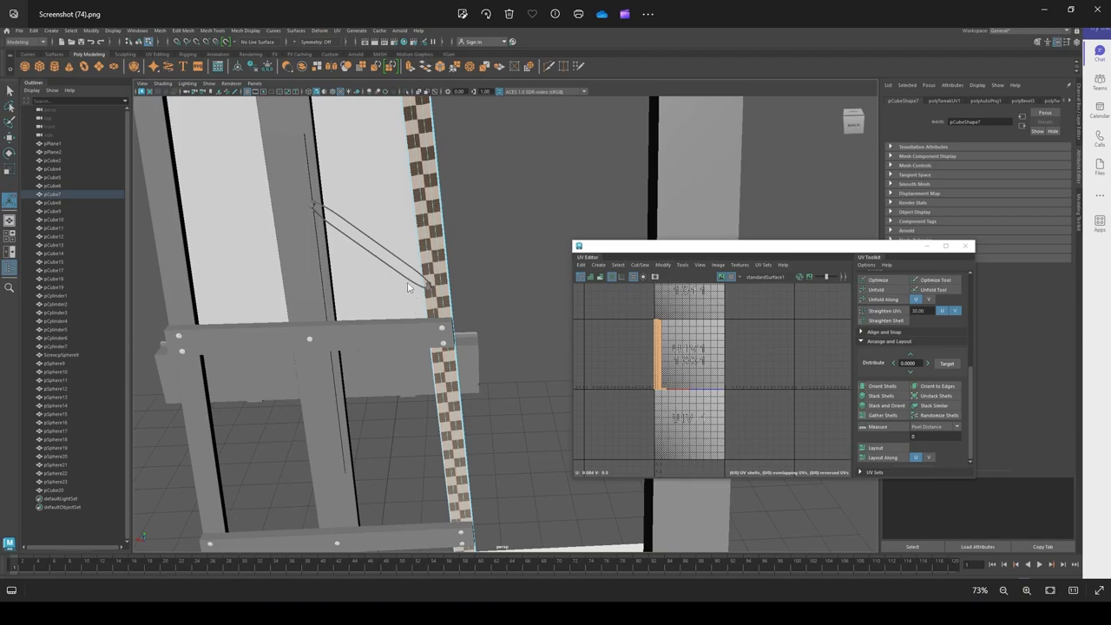
mouse_move(923, 351)
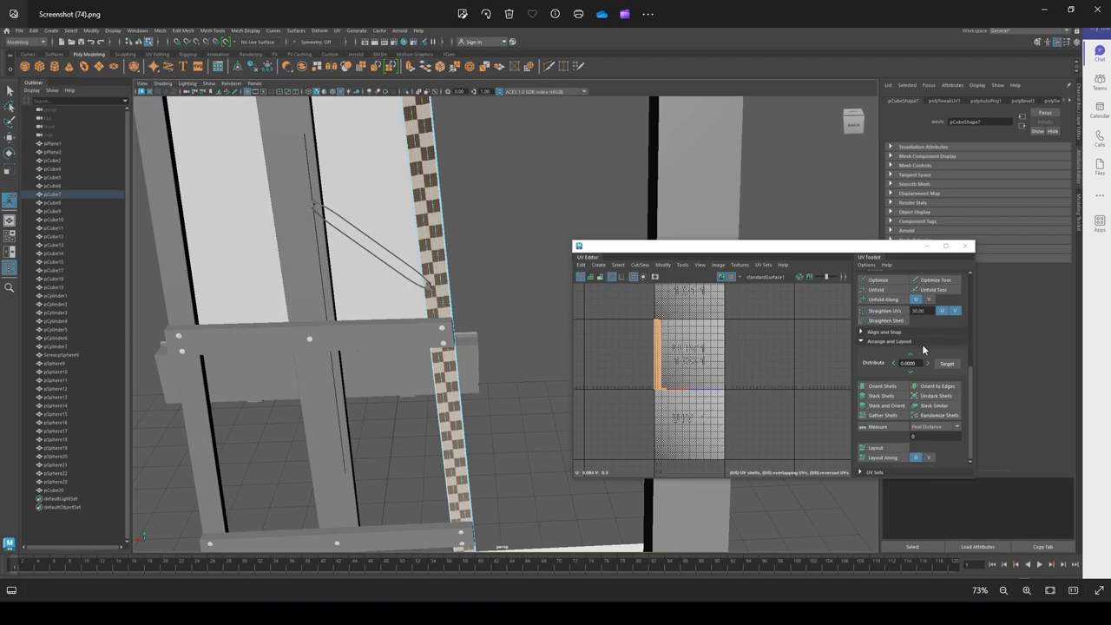
mouse_move(847, 293)
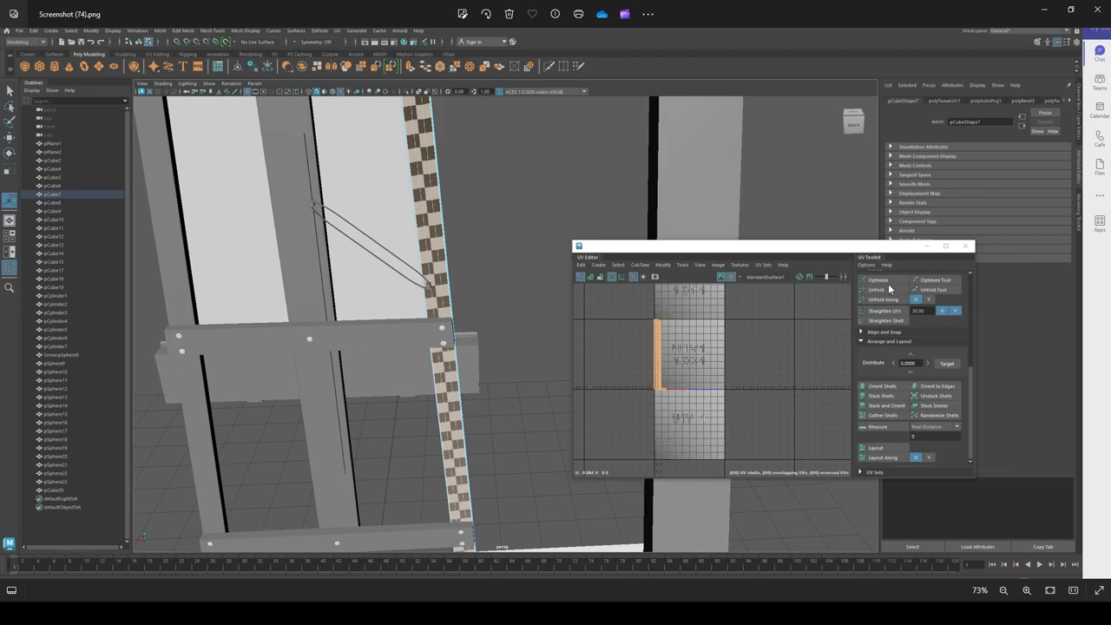
mouse_move(721, 312)
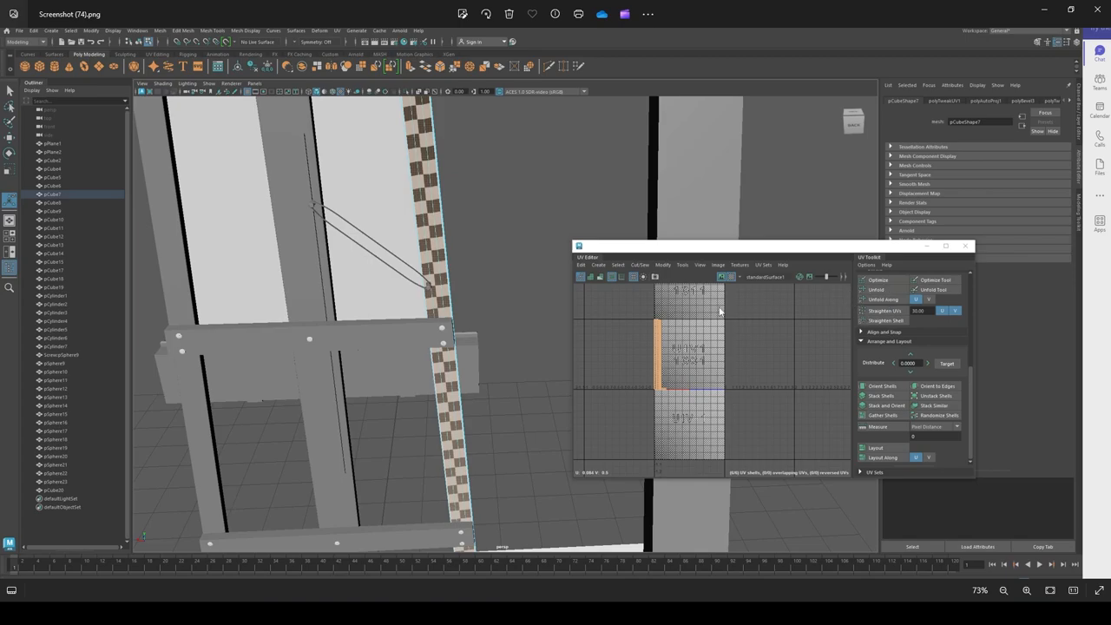
mouse_move(896, 392)
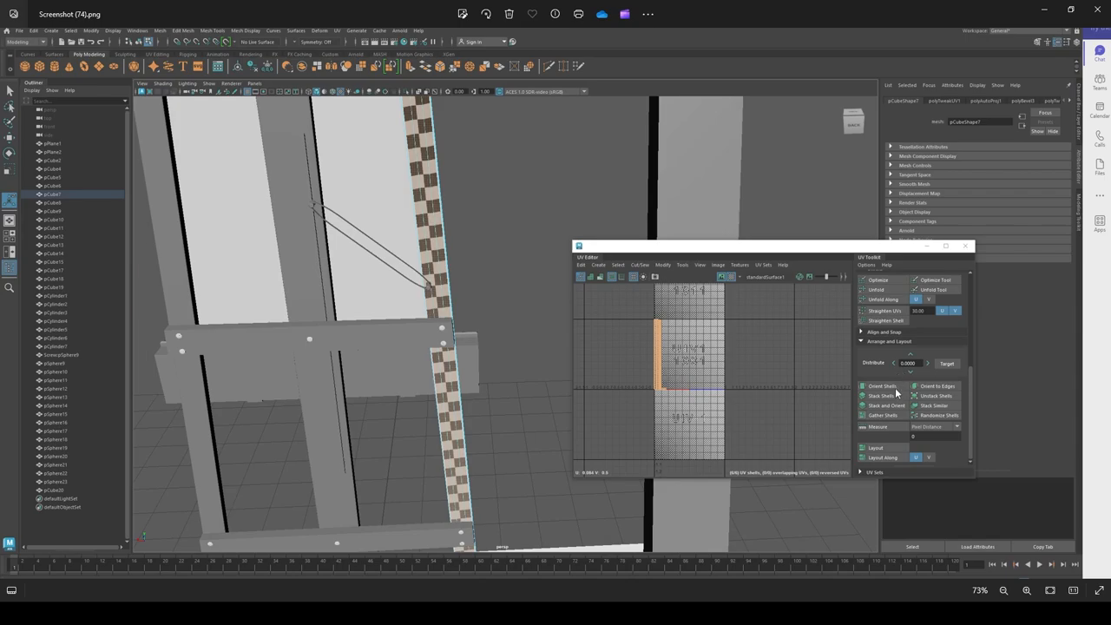
mouse_move(931, 444)
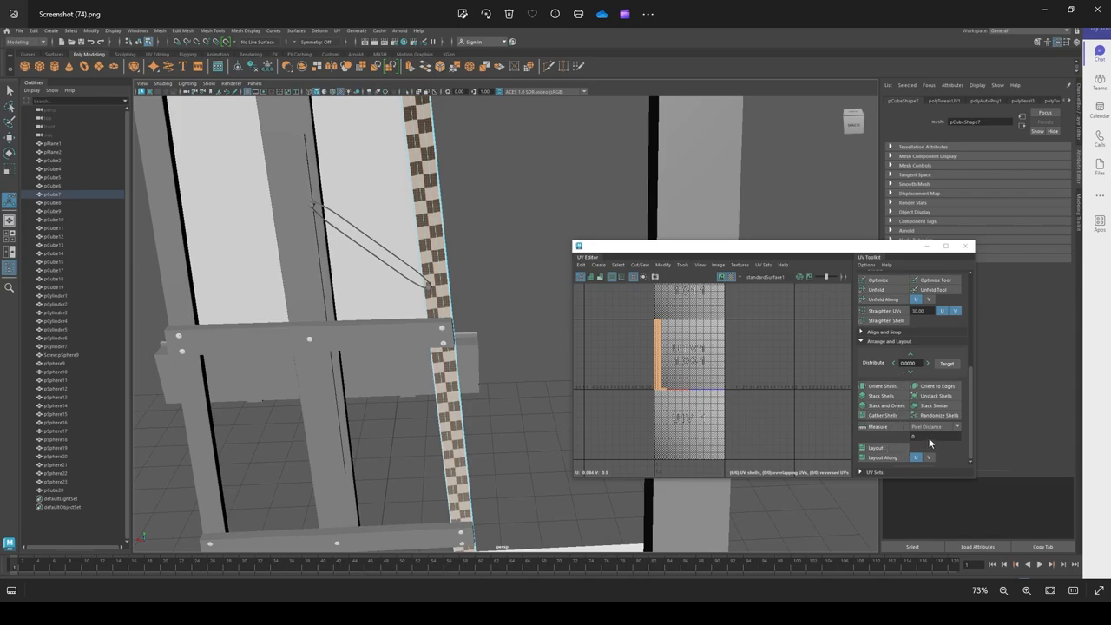
mouse_move(875, 300)
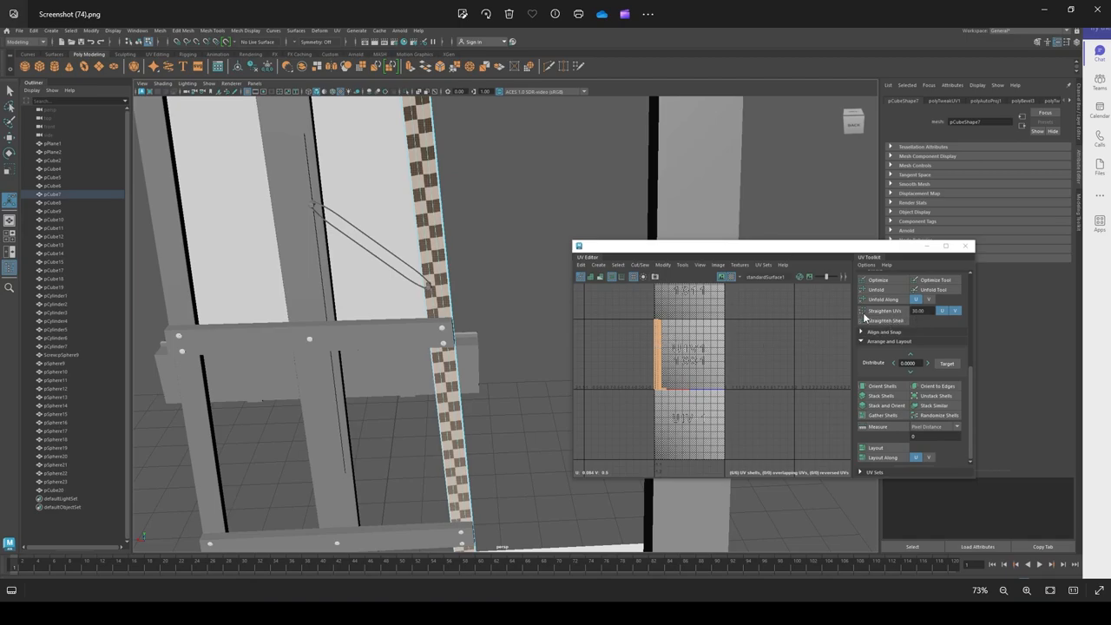
mouse_move(889, 323)
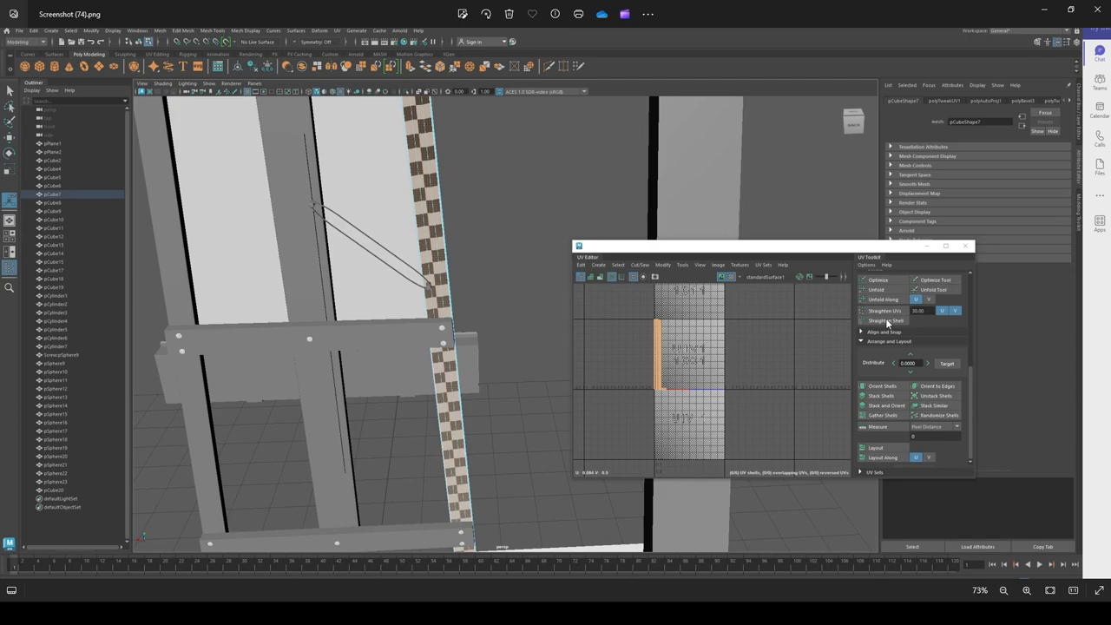
Step: Straighten the easel post's UV shell into a narrow checker strip with UV Toolkit
left_click(861, 319)
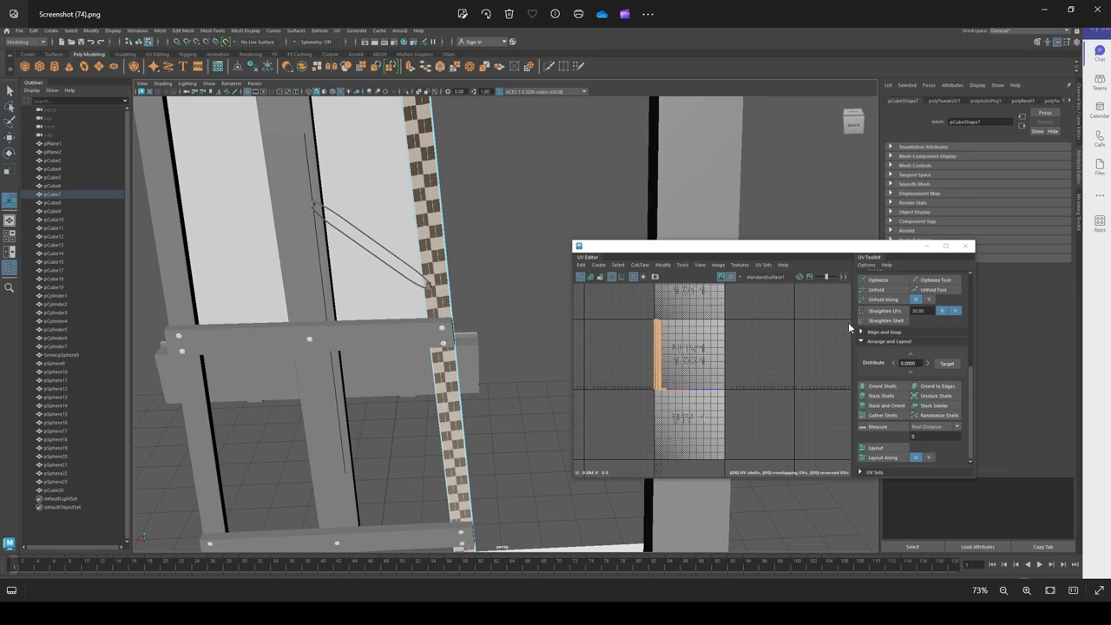
left_click(597, 264)
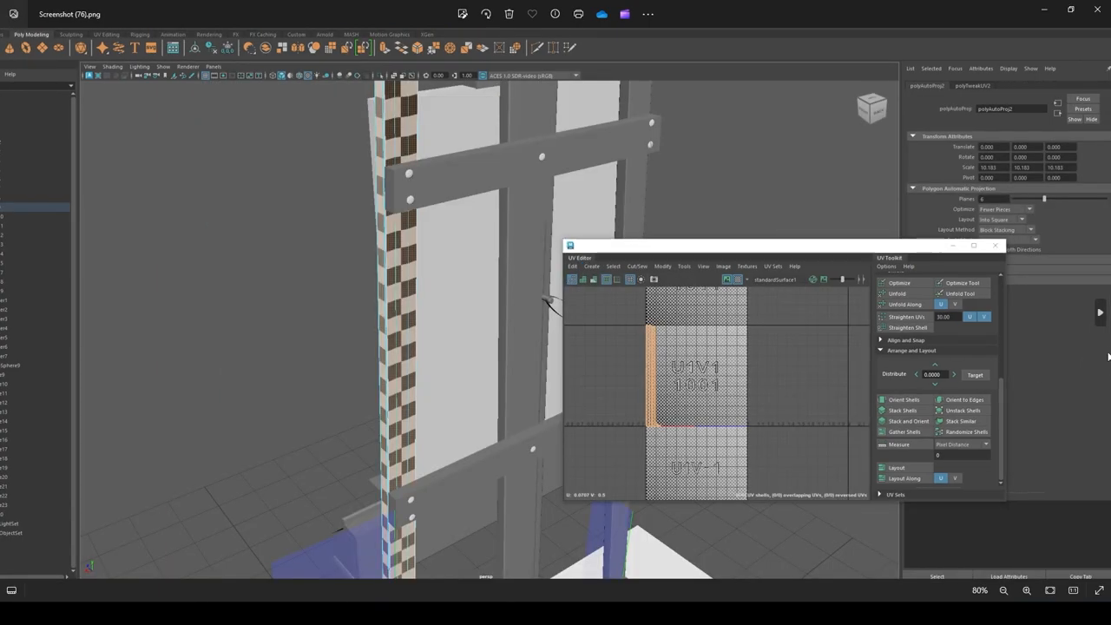
Step: Select the horizontal crossbar to cut and unfold its UVs into a flat strip
left_click(580, 263)
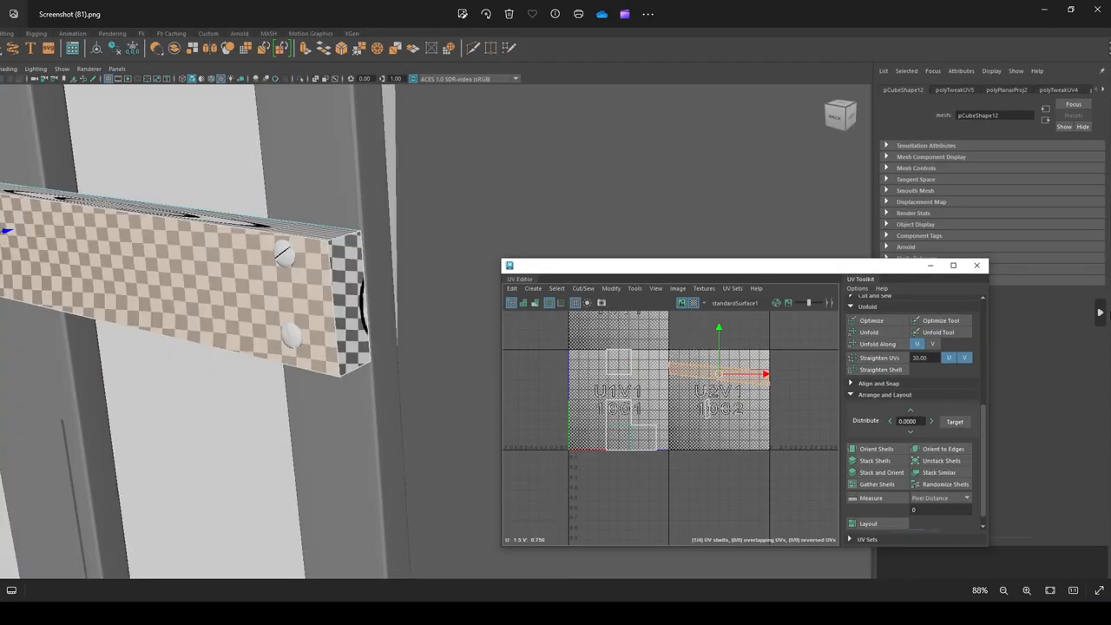
mouse_move(784, 306)
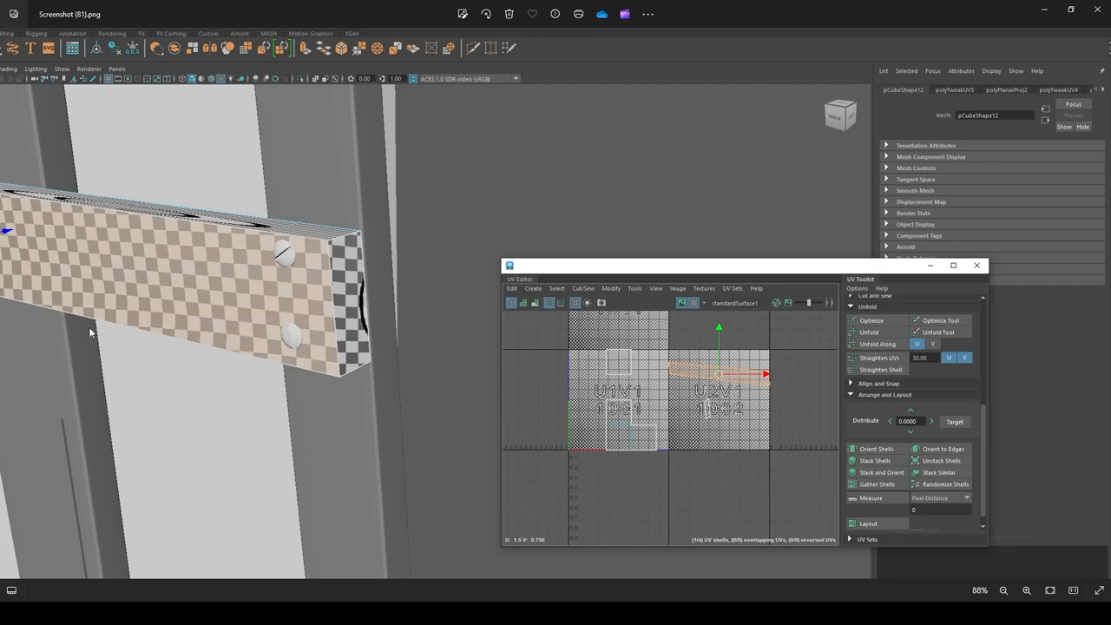
mouse_move(111, 309)
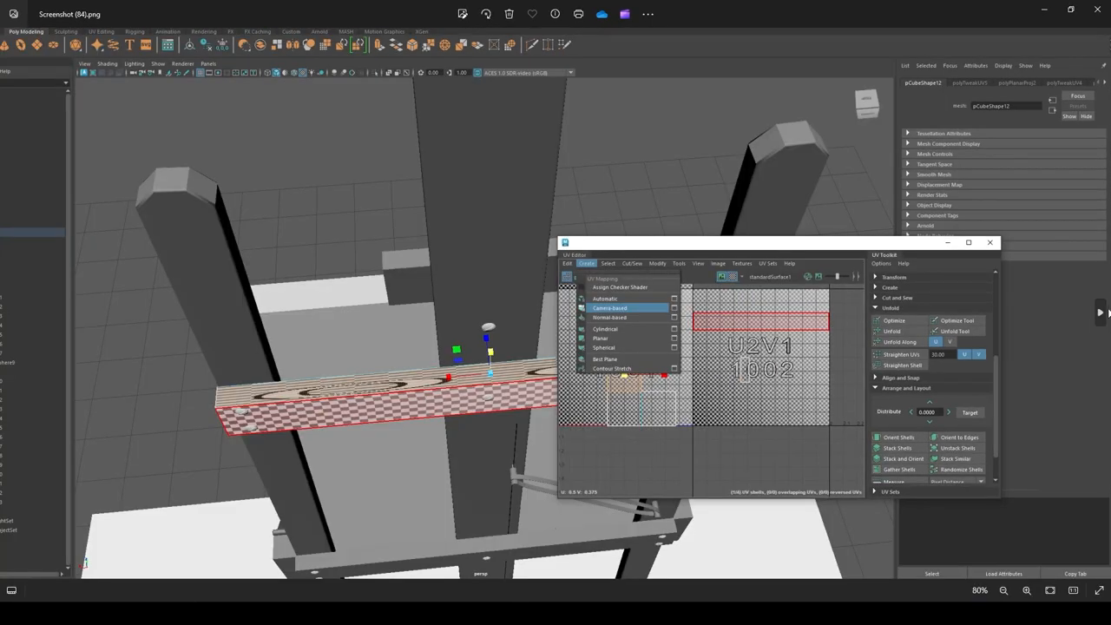
mouse_move(819, 335)
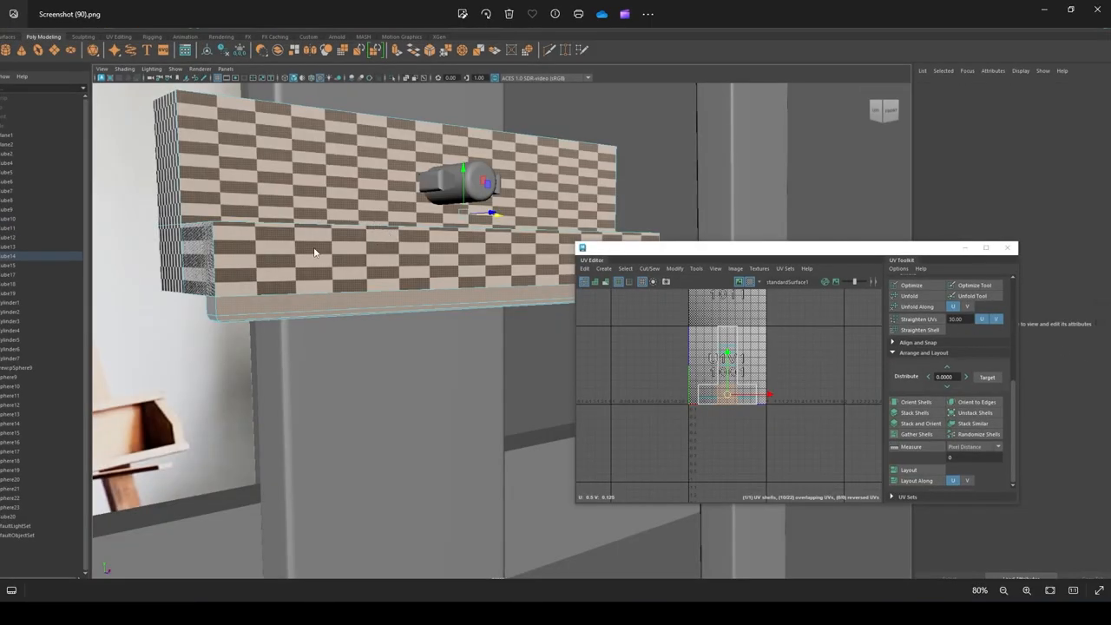
mouse_move(410, 229)
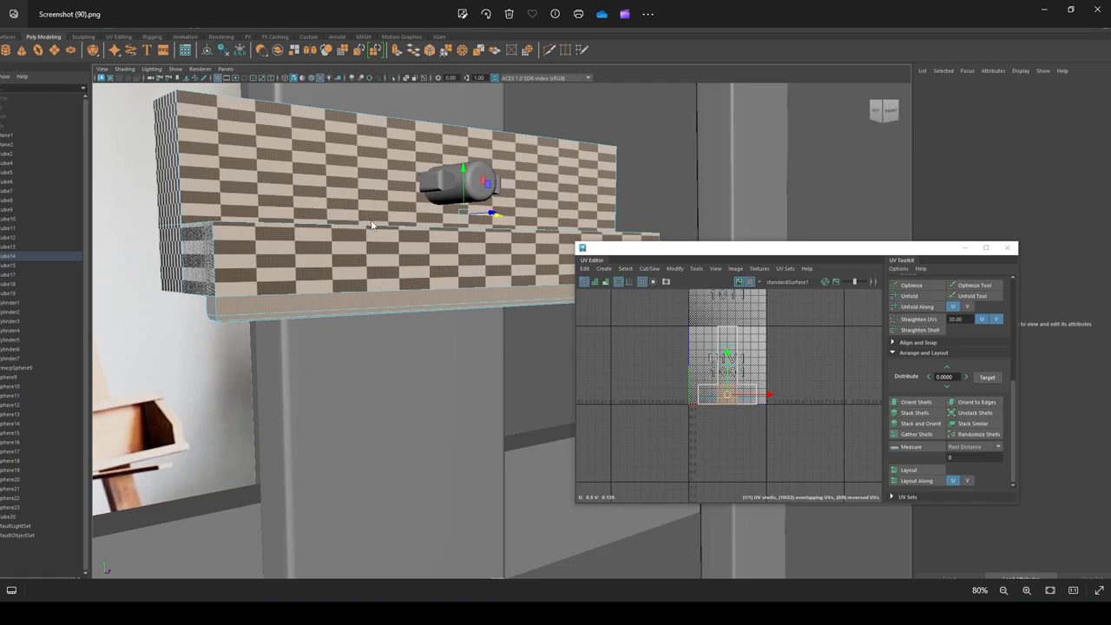
mouse_move(329, 200)
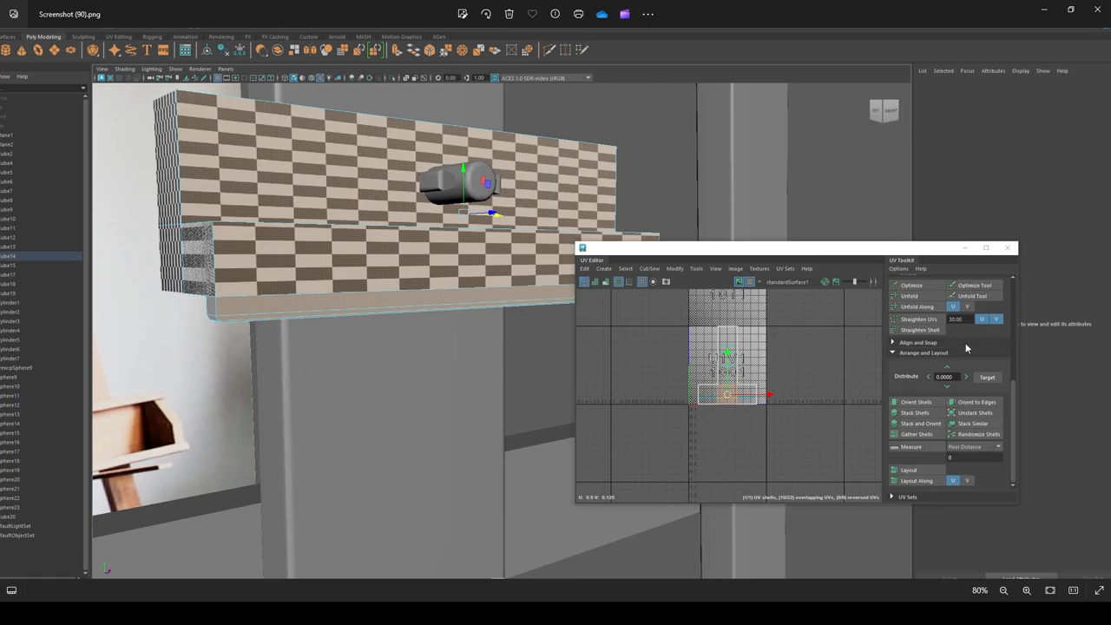
mouse_move(928, 327)
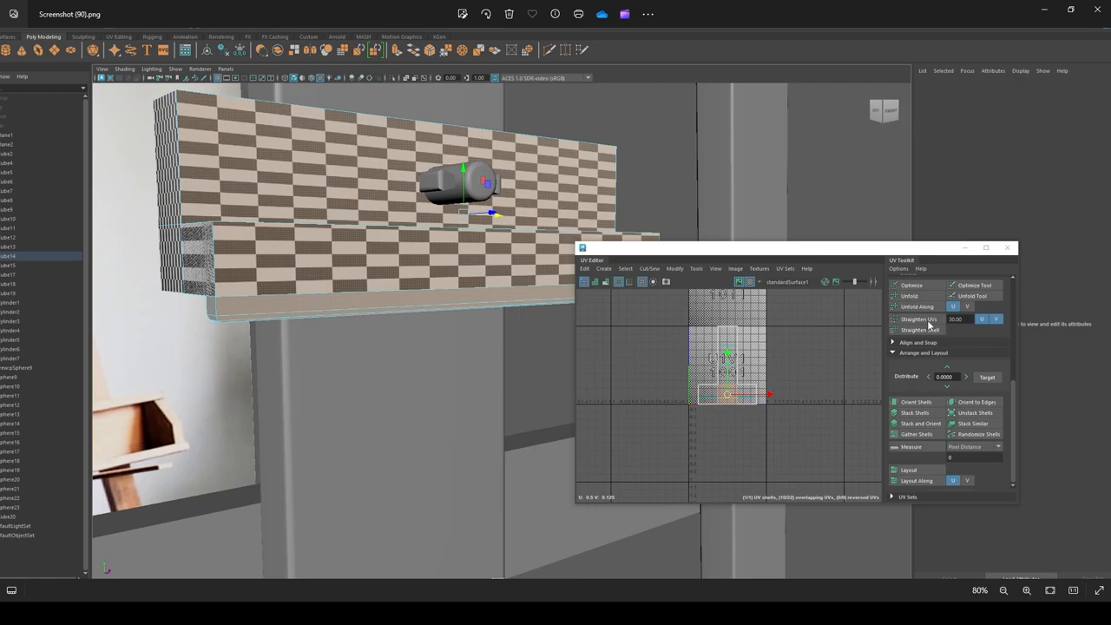
Step: Select the ledge board for a Camera-Based projection and unfold of its UVs
left_click(586, 268)
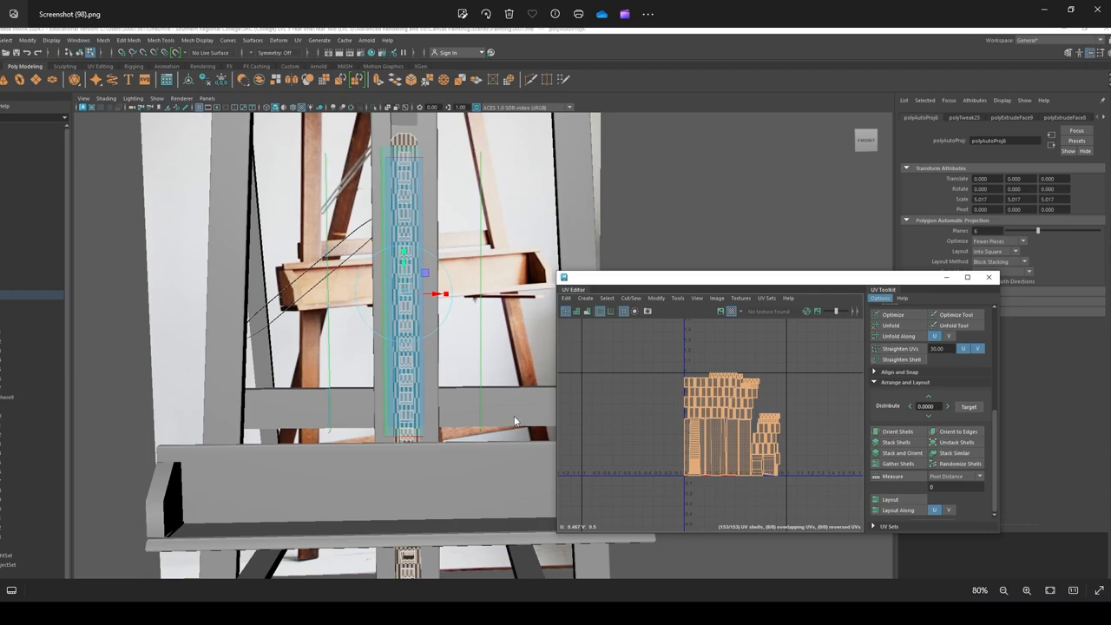
mouse_move(14, 358)
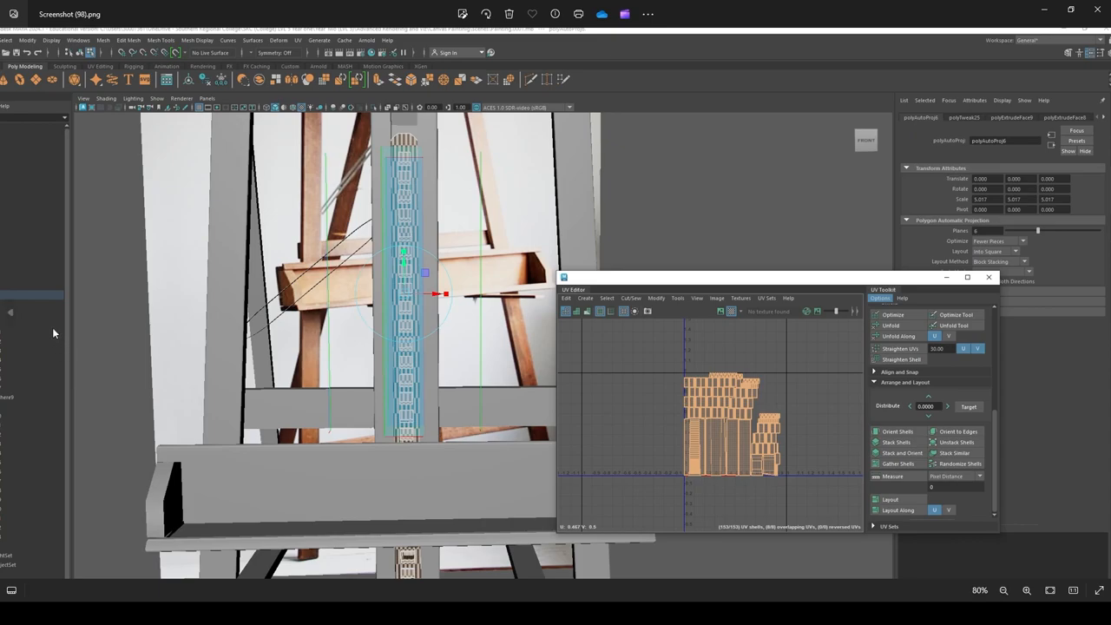
mouse_move(218, 281)
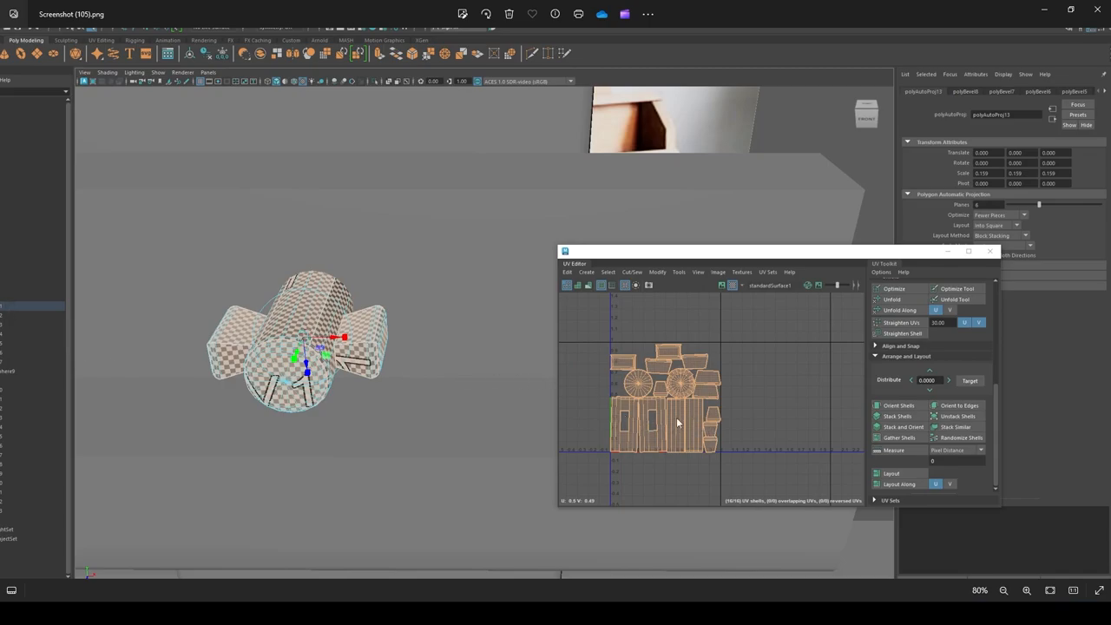
mouse_move(919, 334)
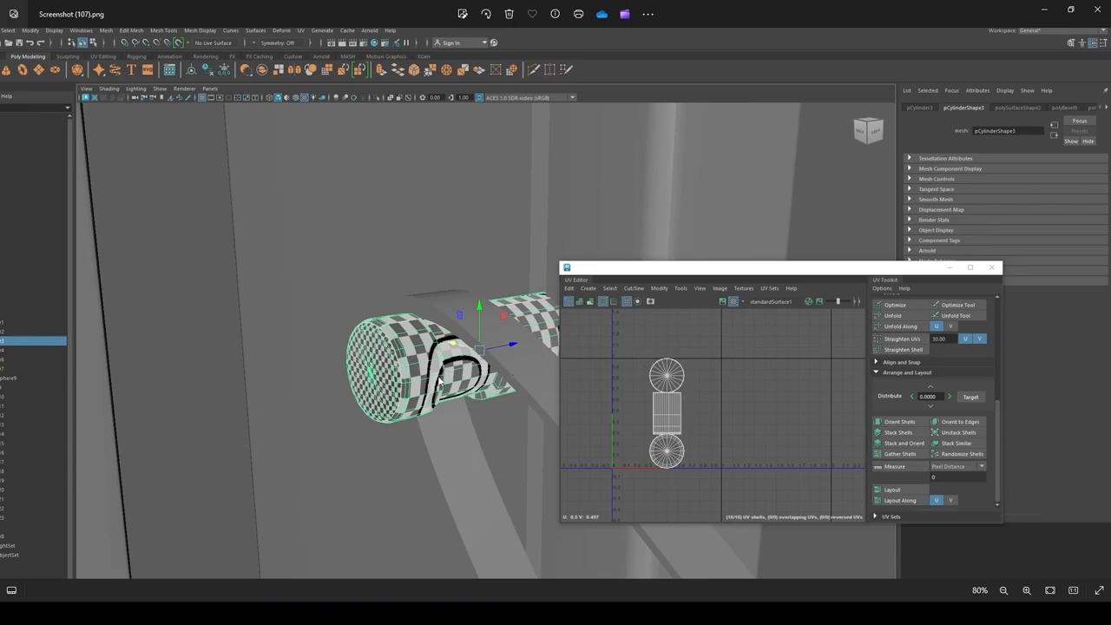
mouse_move(490, 354)
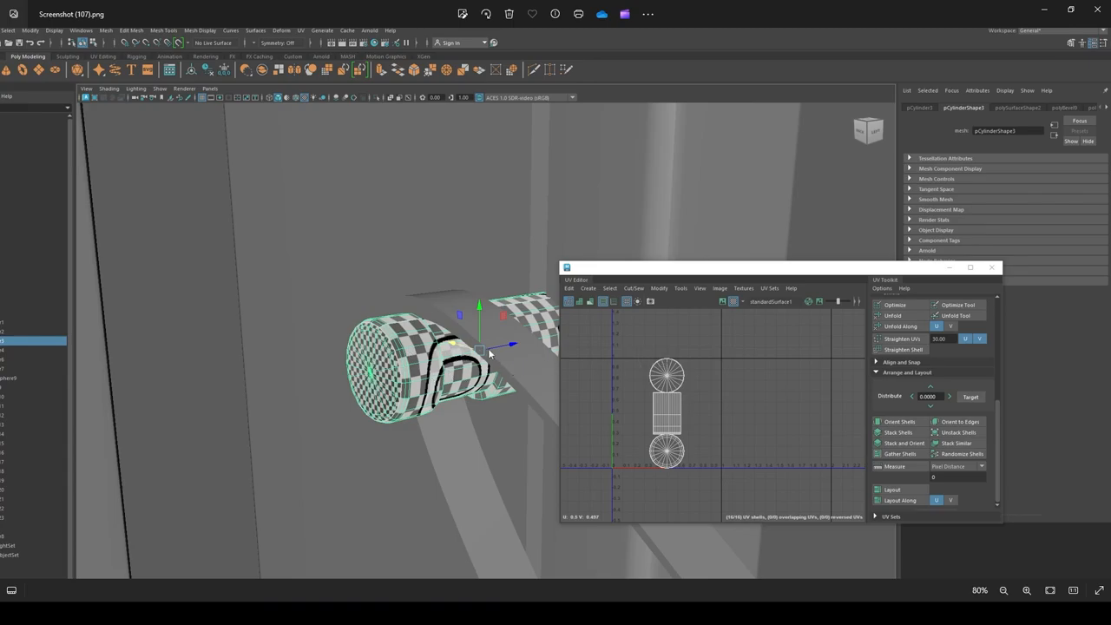
mouse_move(649, 327)
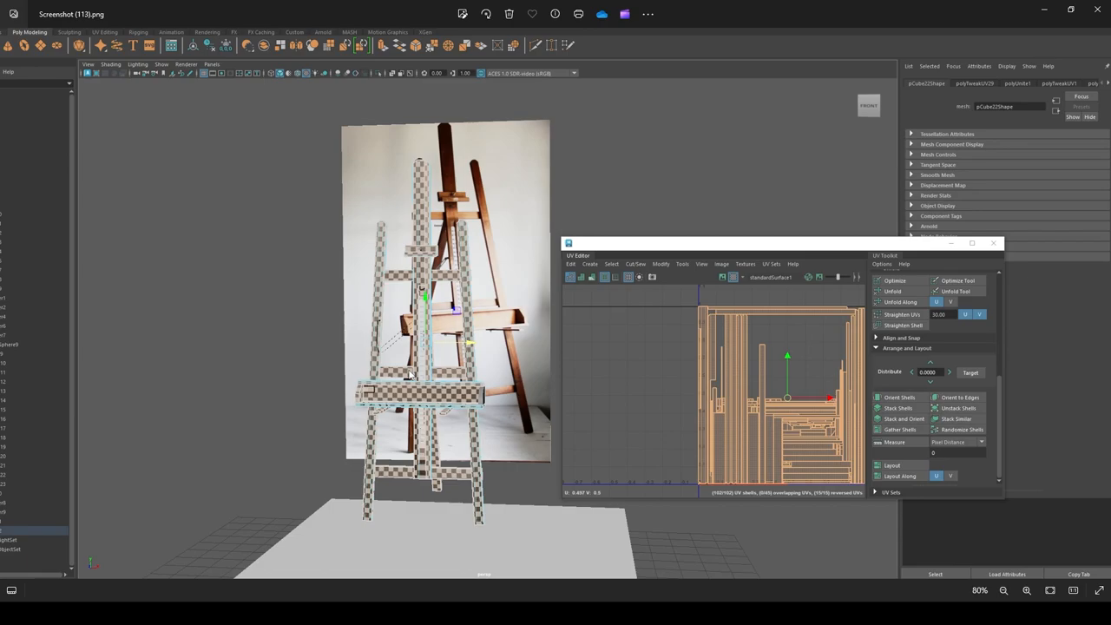
mouse_move(420, 372)
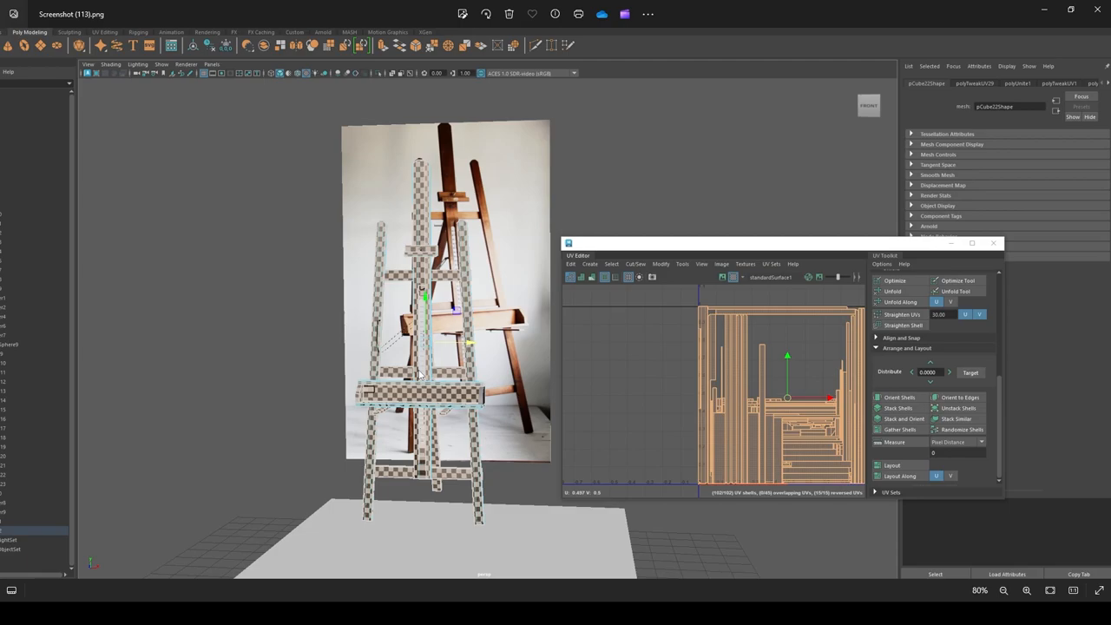
mouse_move(497, 372)
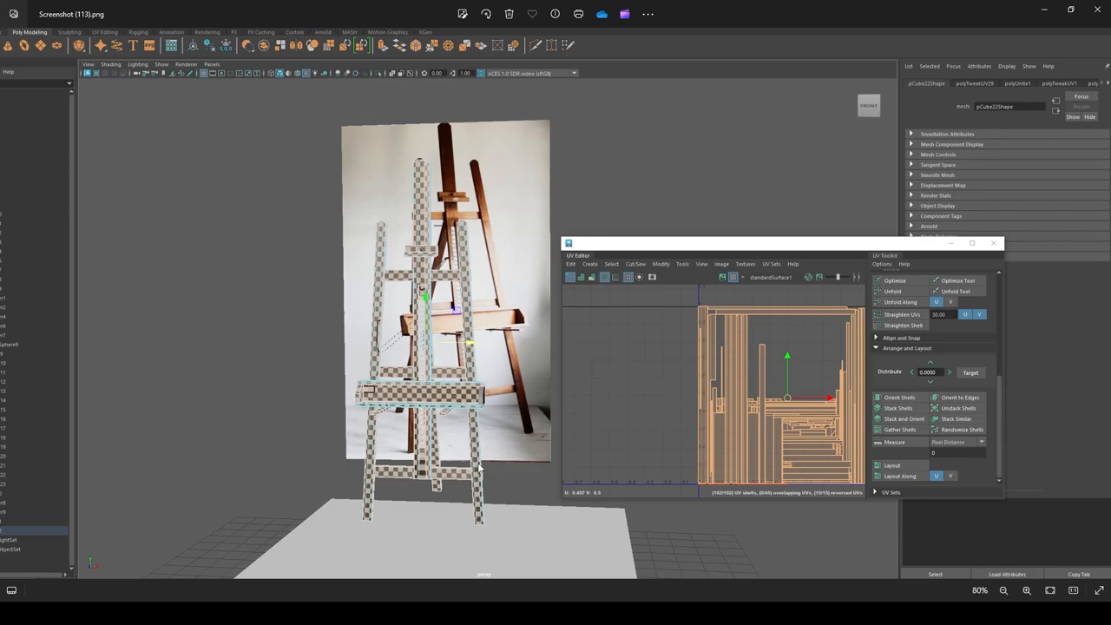
mouse_move(448, 332)
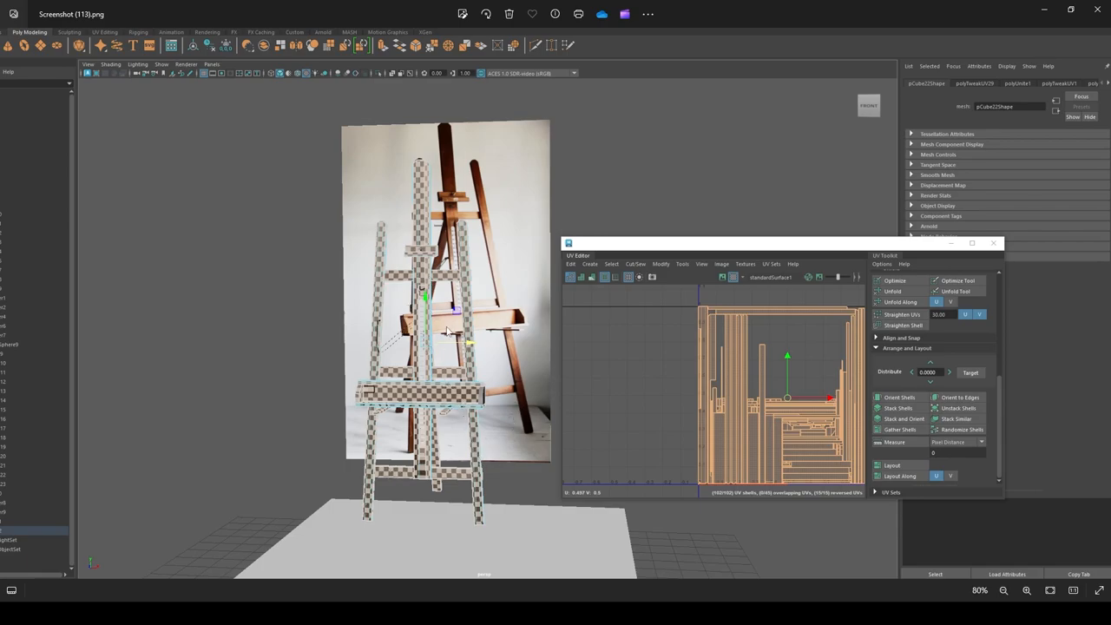
mouse_move(1107, 340)
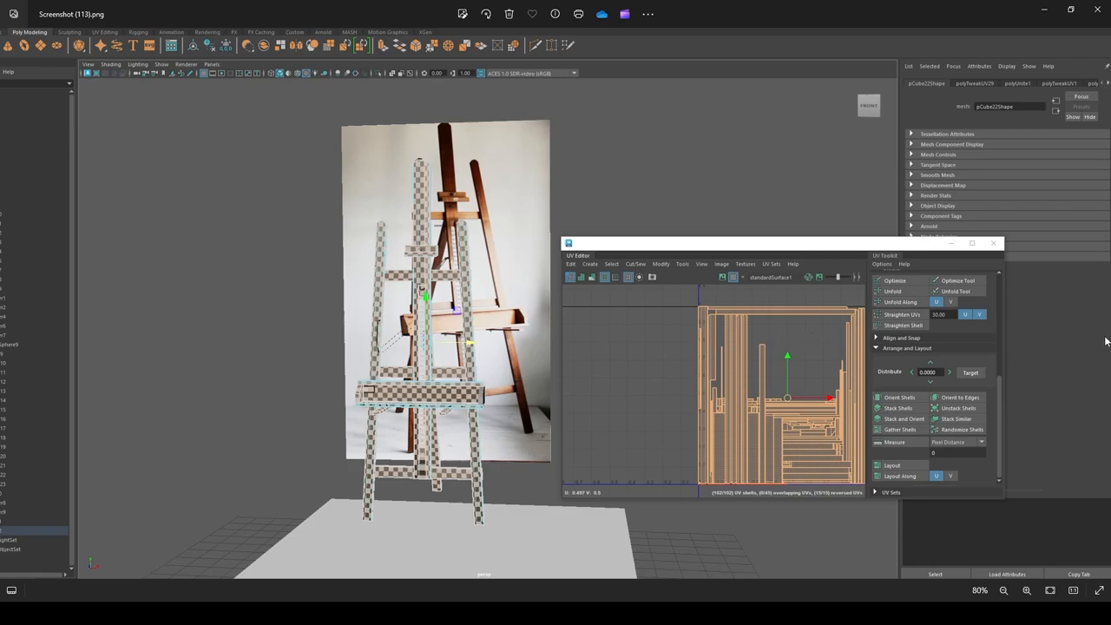
mouse_move(1103, 342)
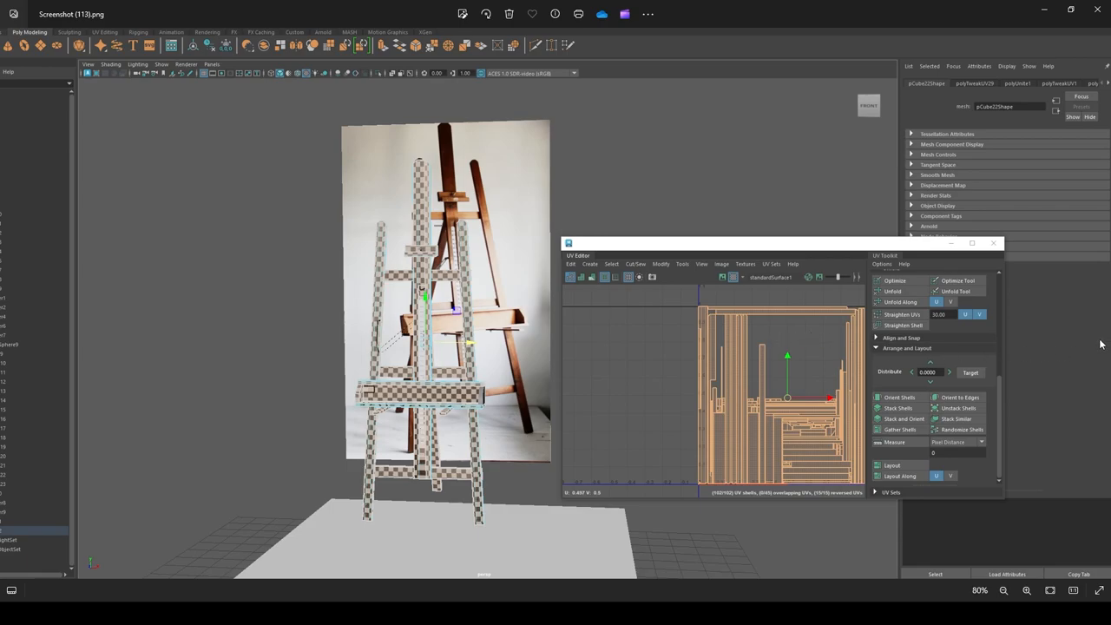